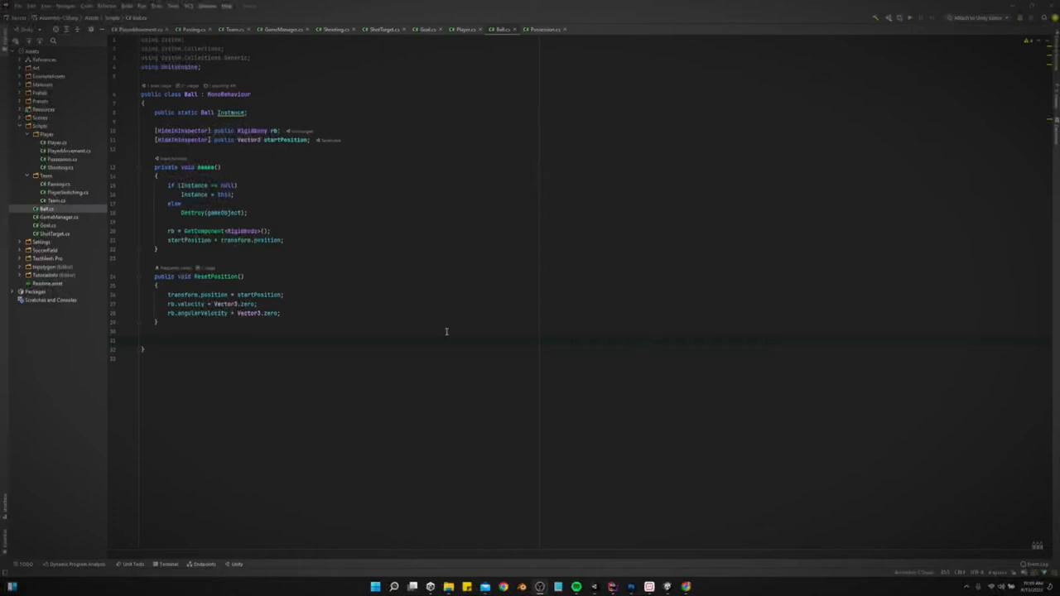
mouse_move(192, 29)
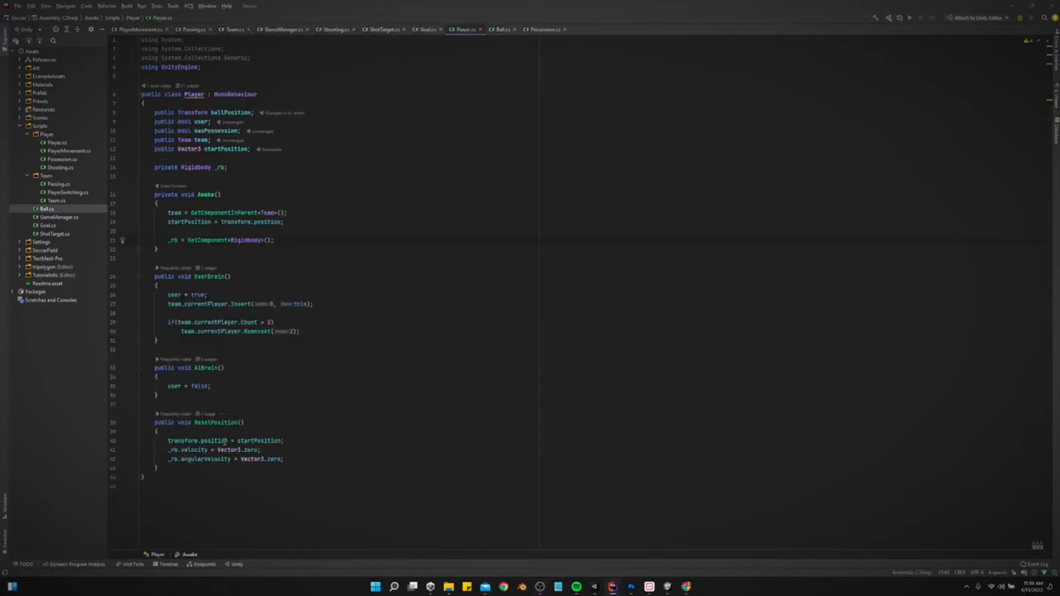
- Switch Rider from the Ball script to the Player.cs script
left_click(137, 29)
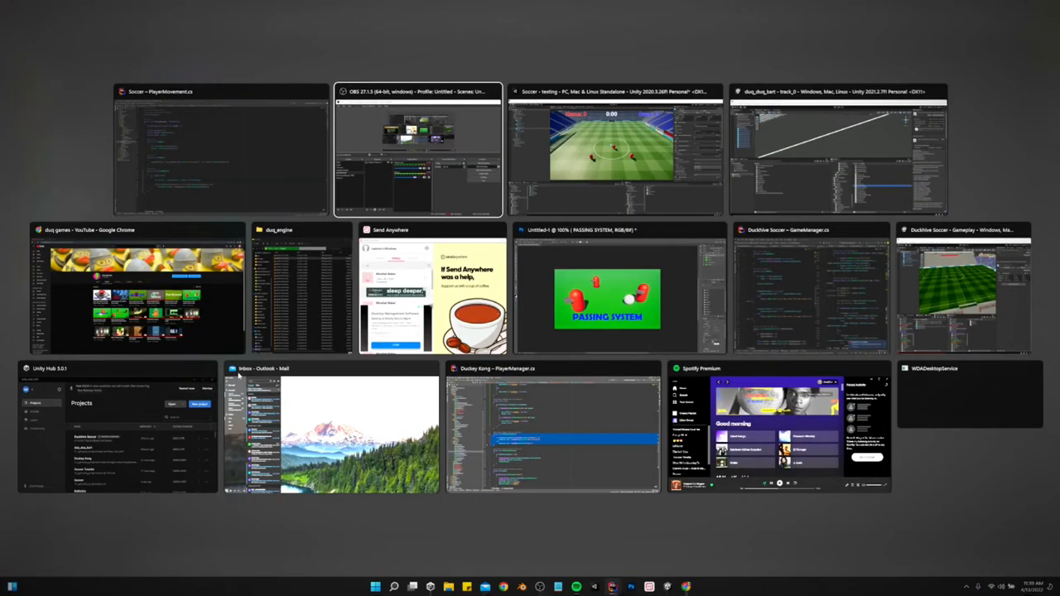
- In Unity, select Player, Player (1) and Player (2) and set their movement speed to 200
left_click(219, 149)
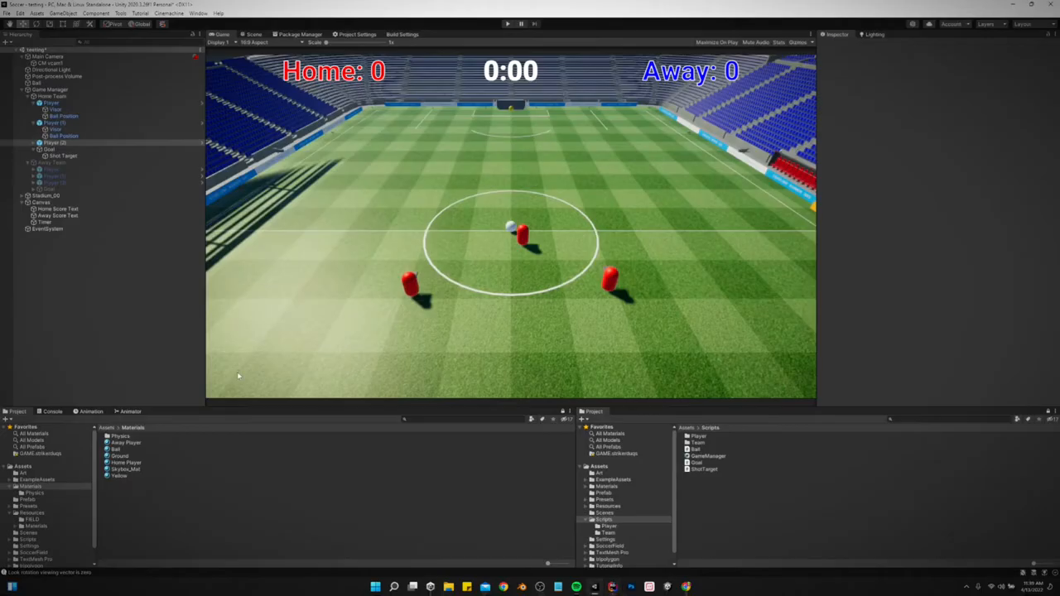
left_click(55, 142)
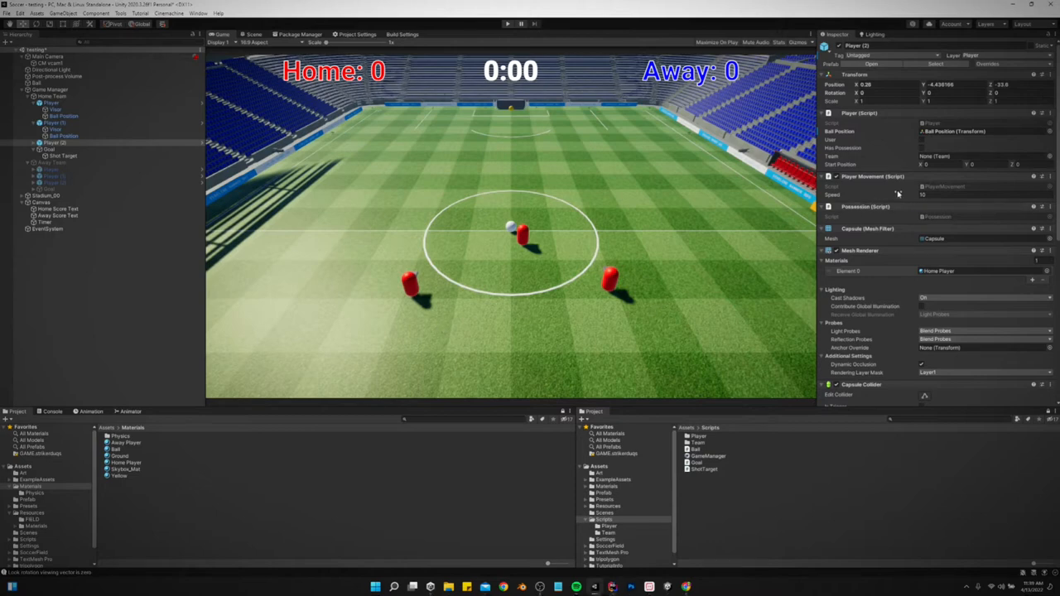
left_click(49, 103)
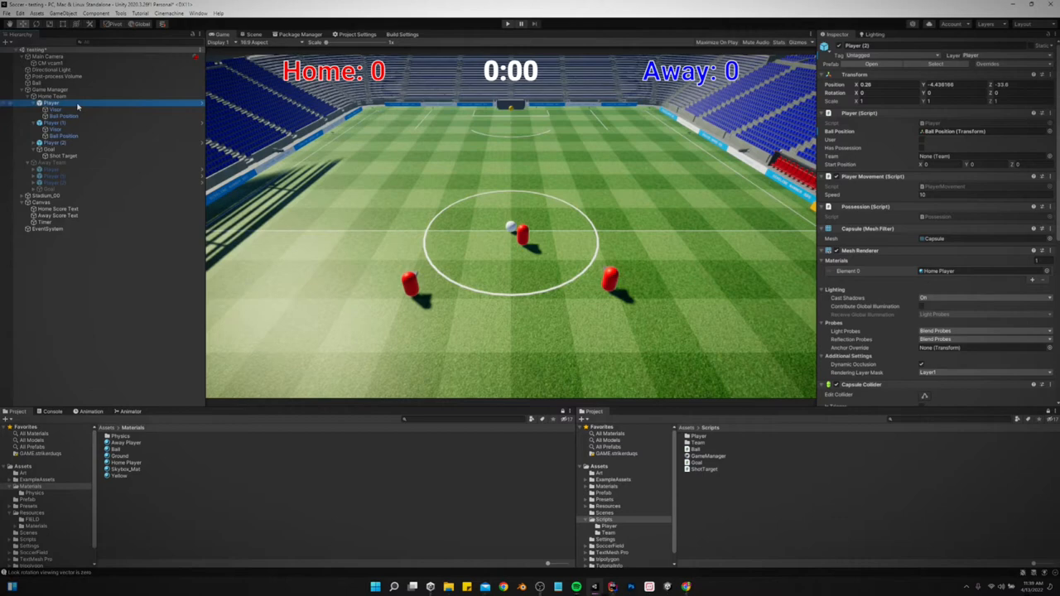
left_click(54, 142)
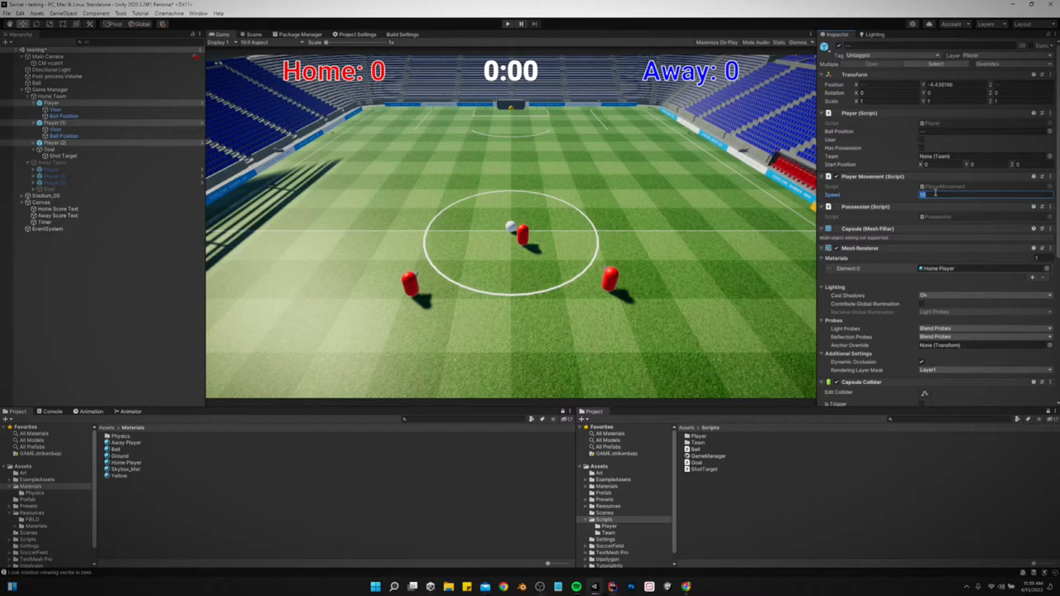
type("200")
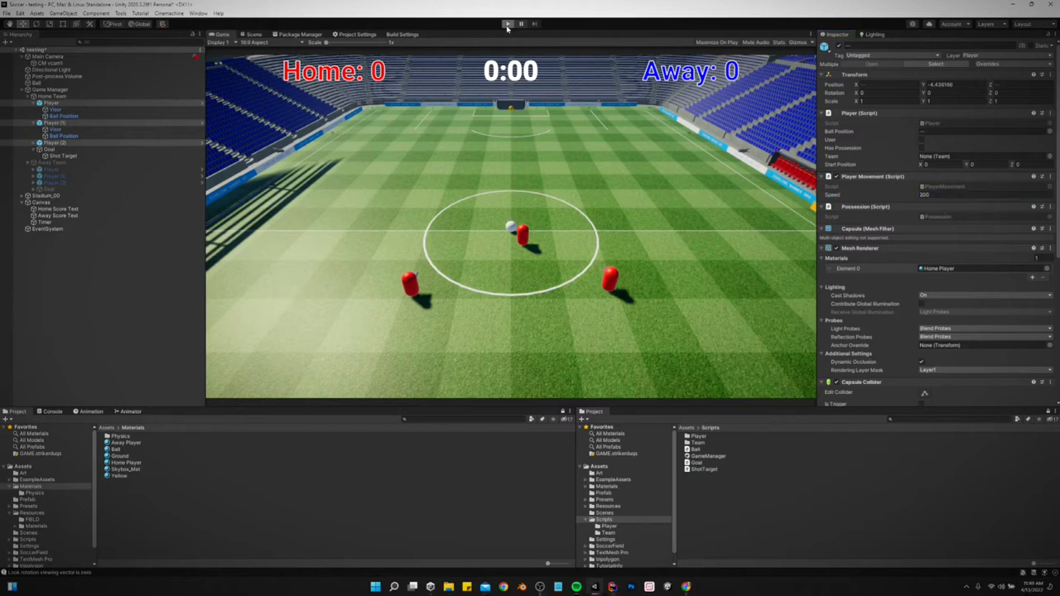
- Play-test the match with the home players at the new speed, then stop play mode
left_click(507, 23)
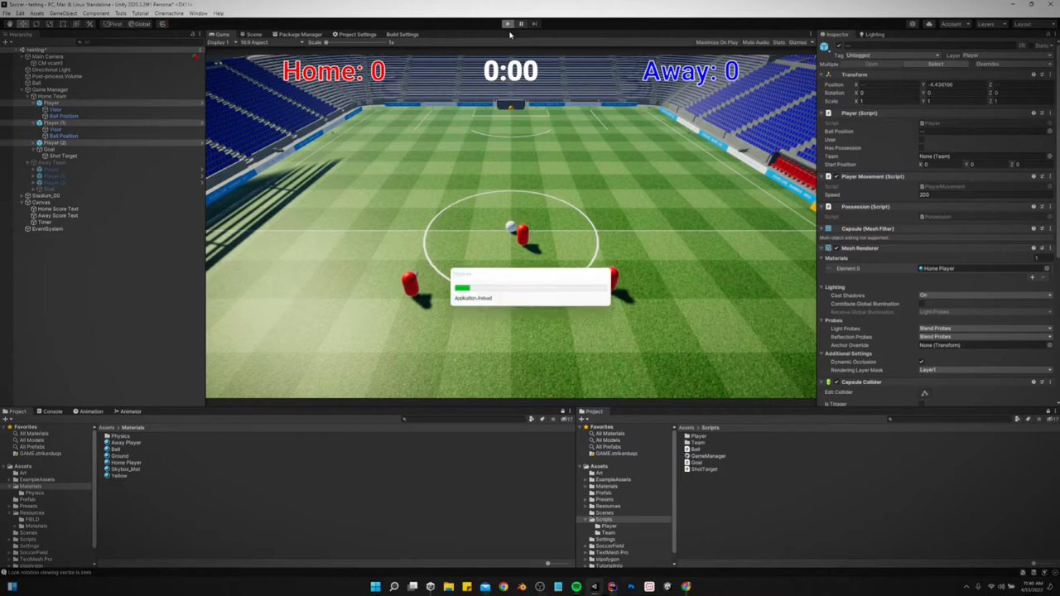
left_click(507, 23)
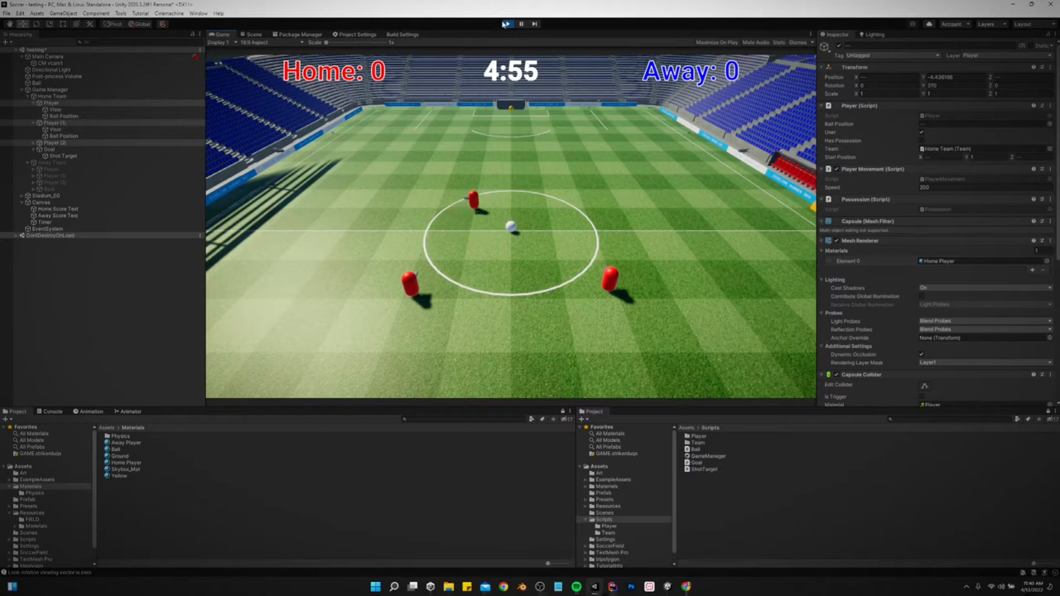
left_click(506, 24)
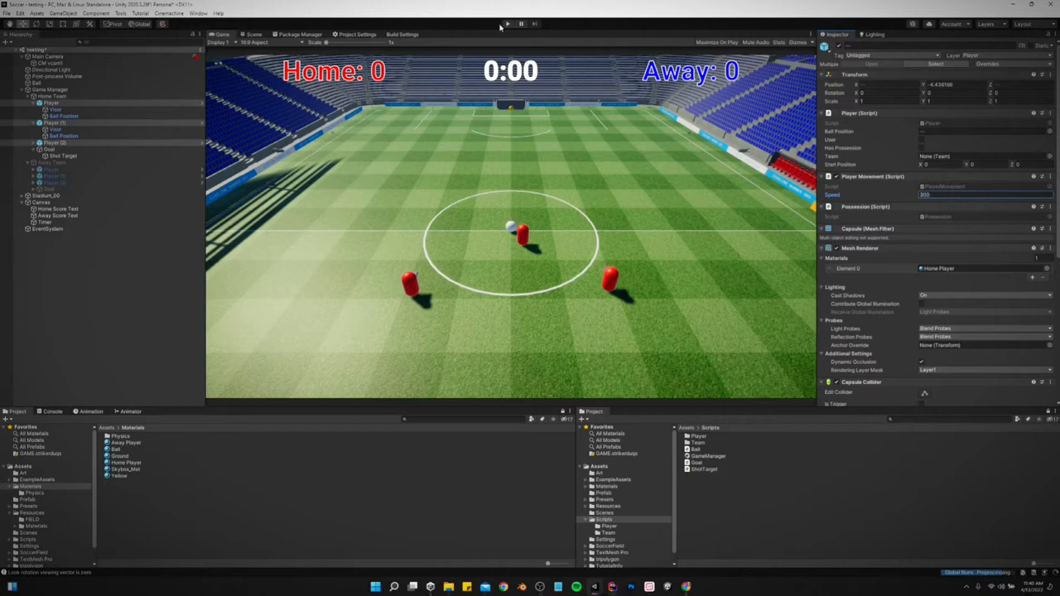
- Play the match at speed 300 until the ball leaves the pitch, then stop
left_click(506, 23)
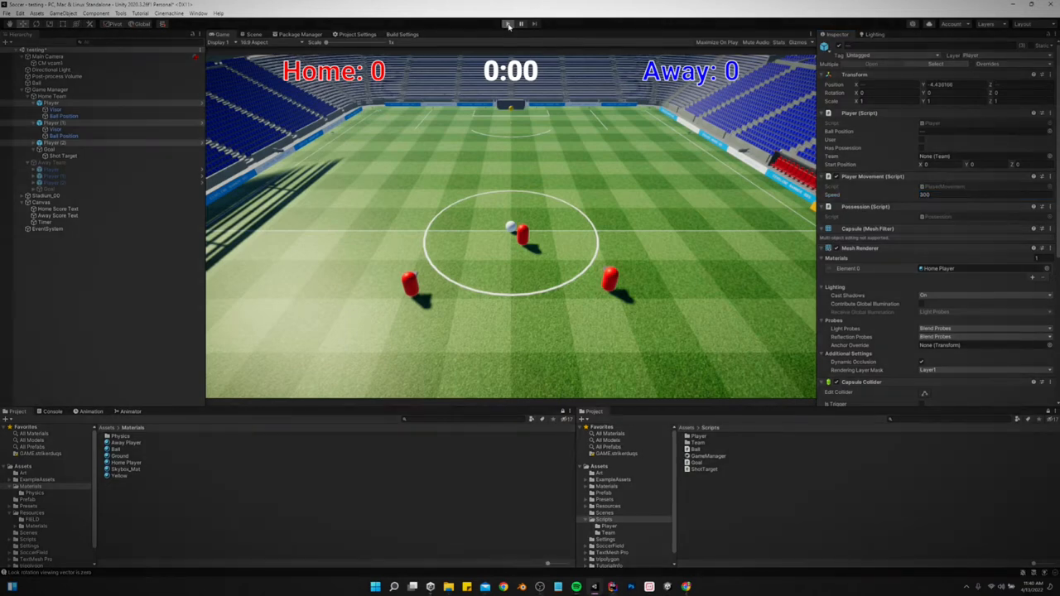
left_click(507, 23)
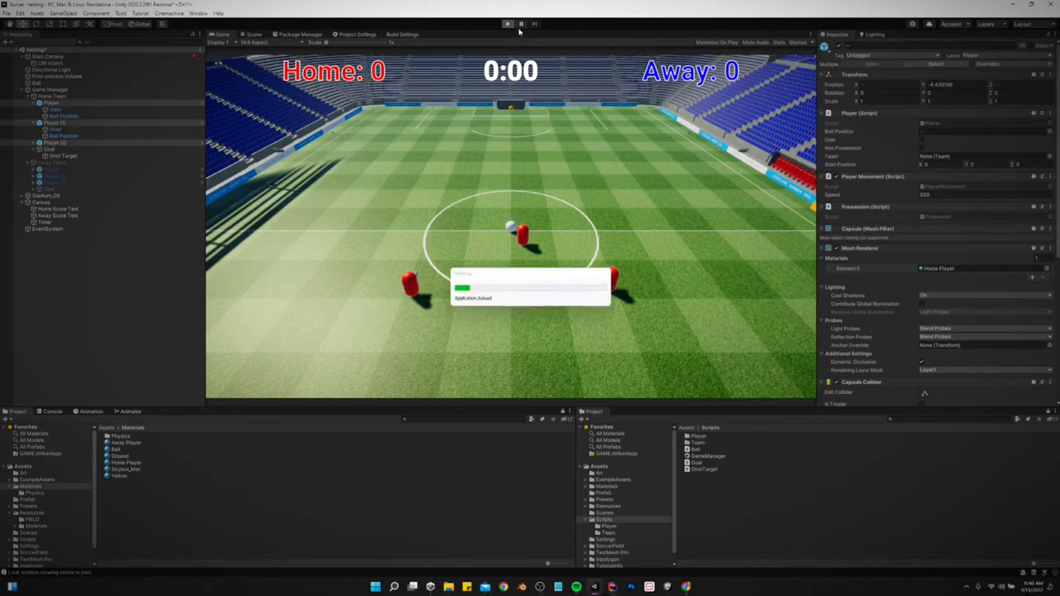
left_click(507, 23)
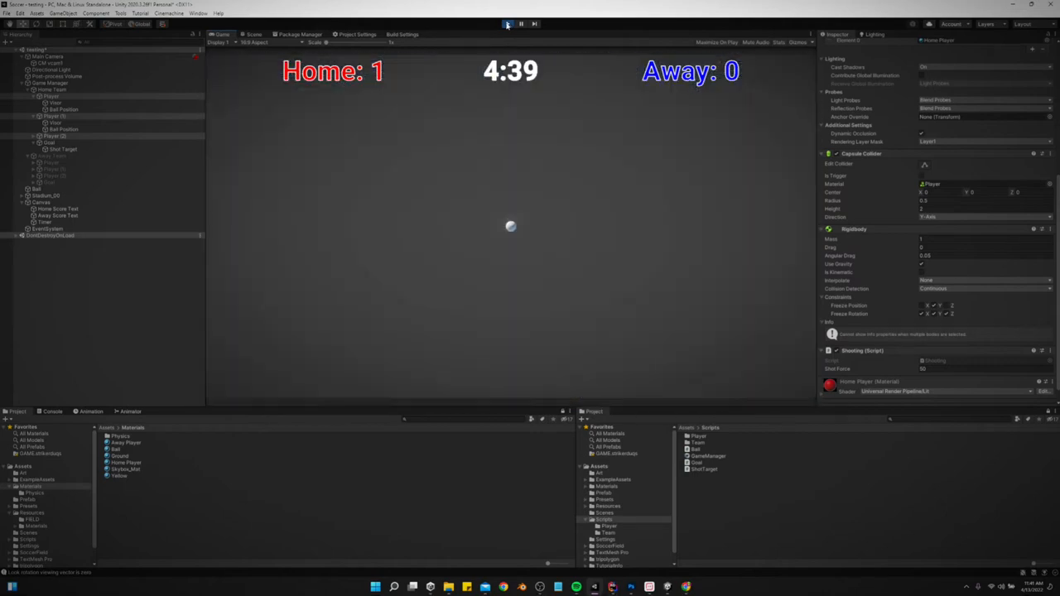
left_click(507, 23)
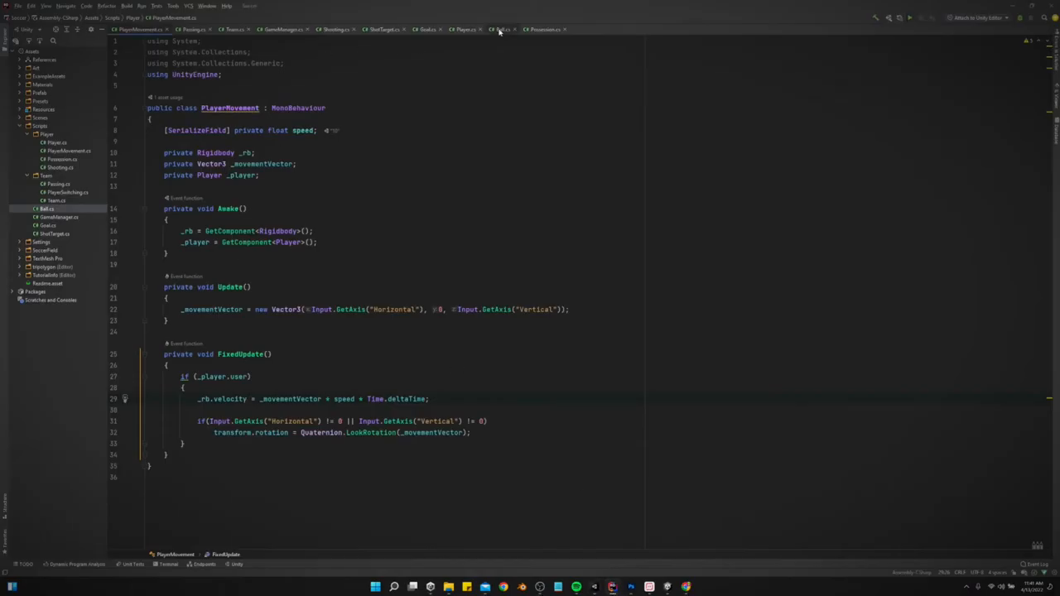
- In Ball.cs, write OutOfBounds() that starts GameManager's ResetScene when the ball's y drops below 0
left_click(498, 29)
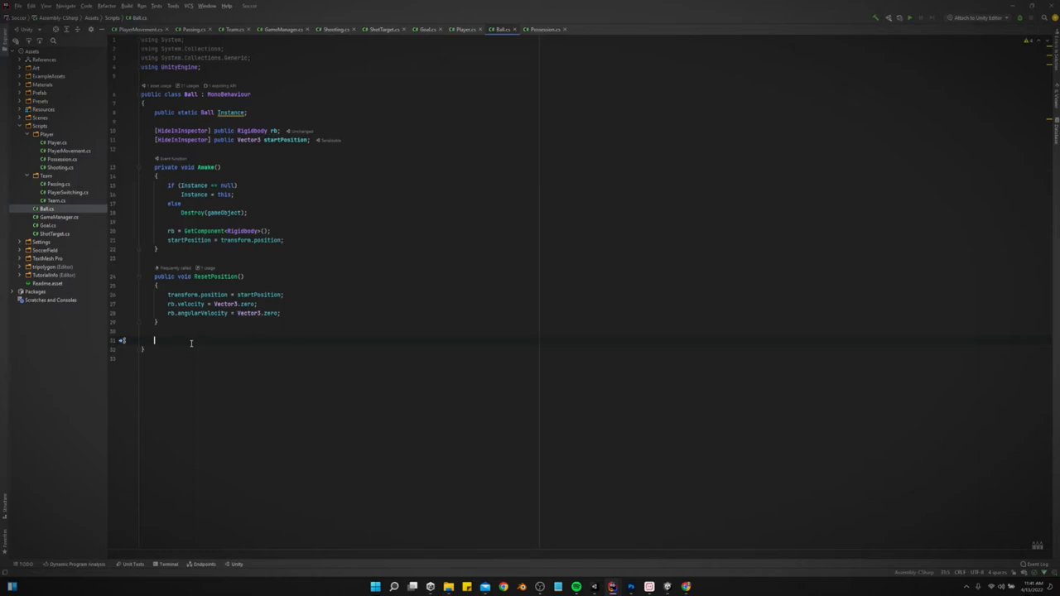
type("public")
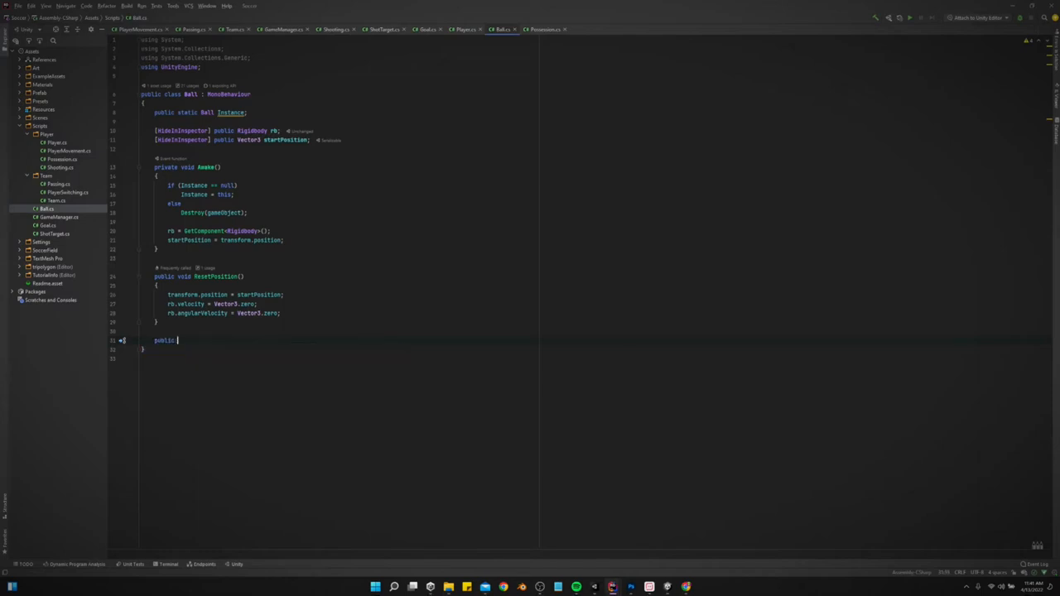
type("void OutOfBounds(")
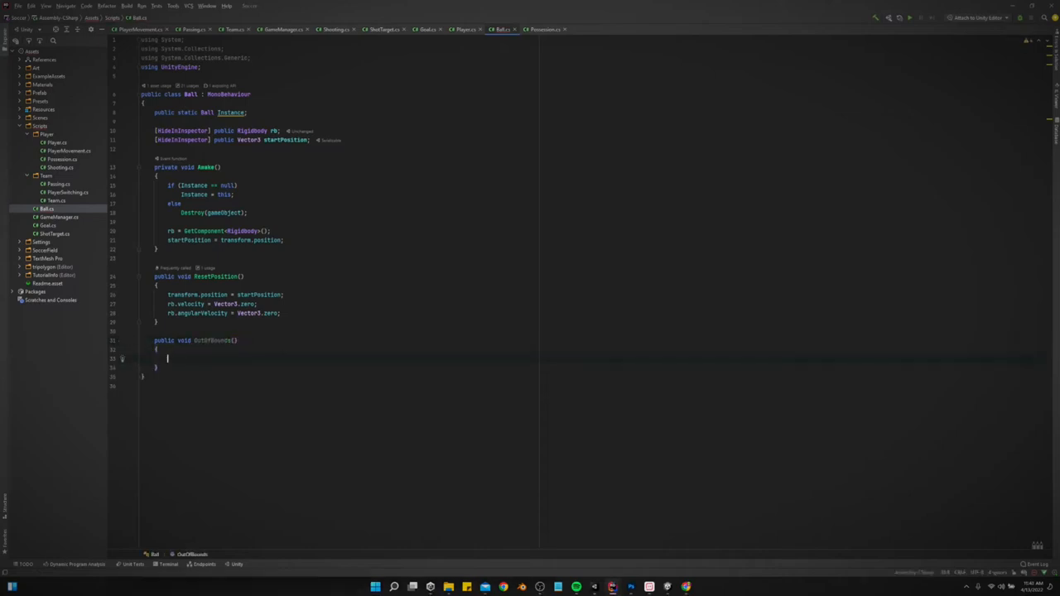
type("if(transform.po")
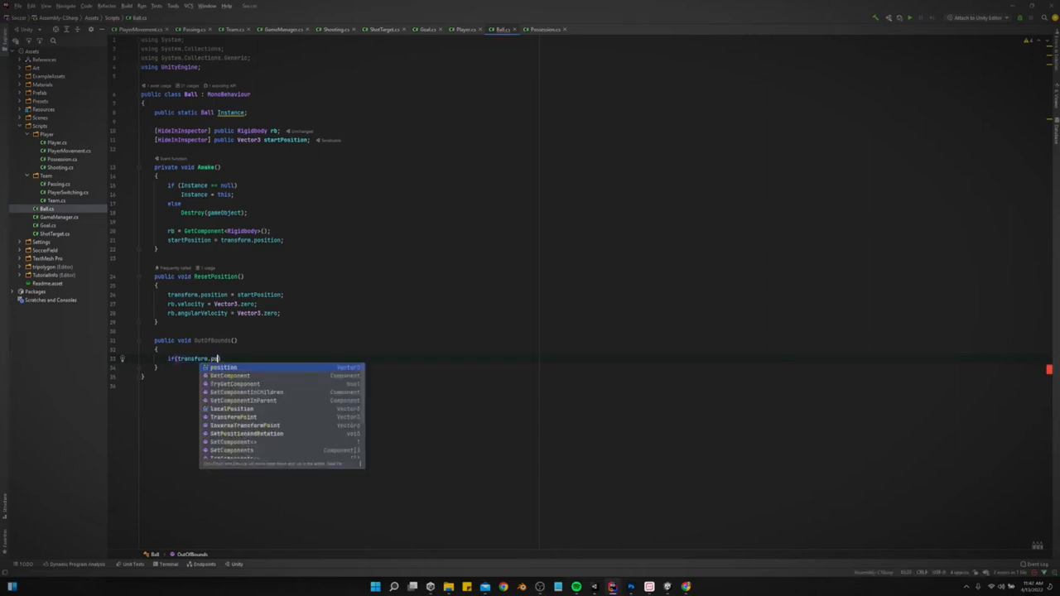
type(".y <")
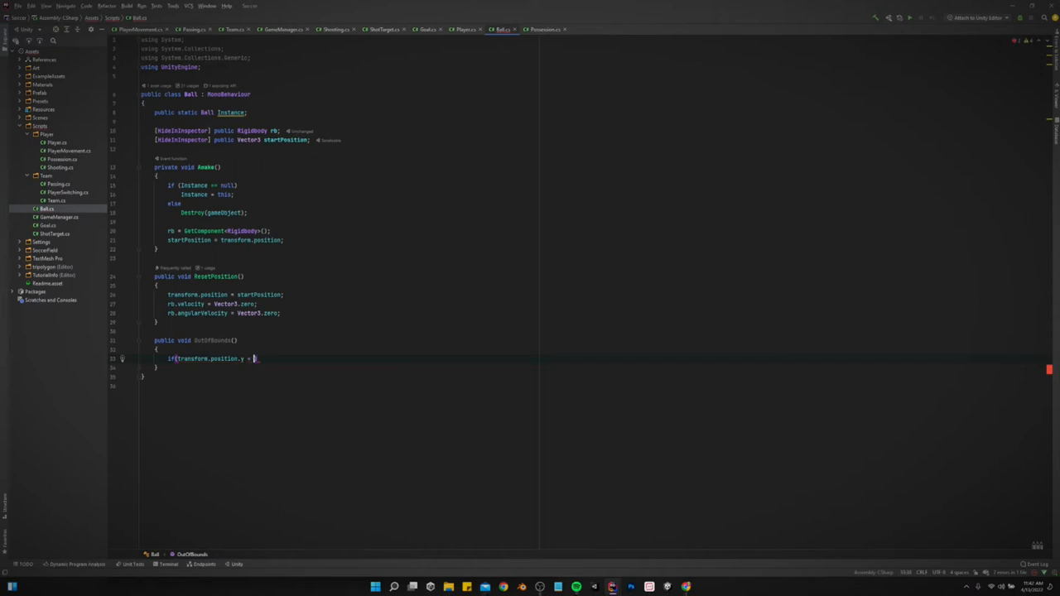
type("(")
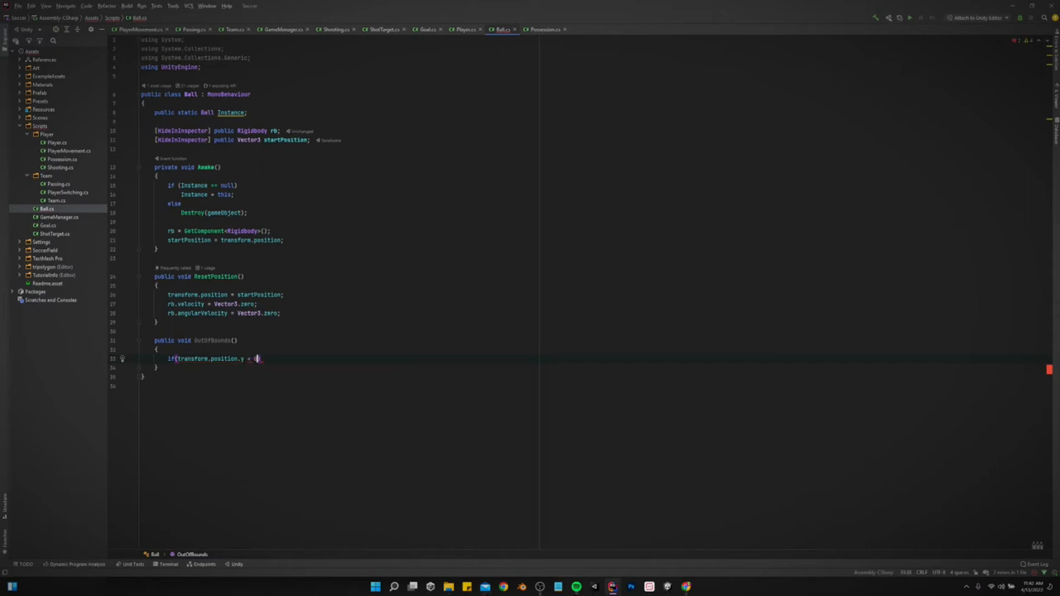
type("0")
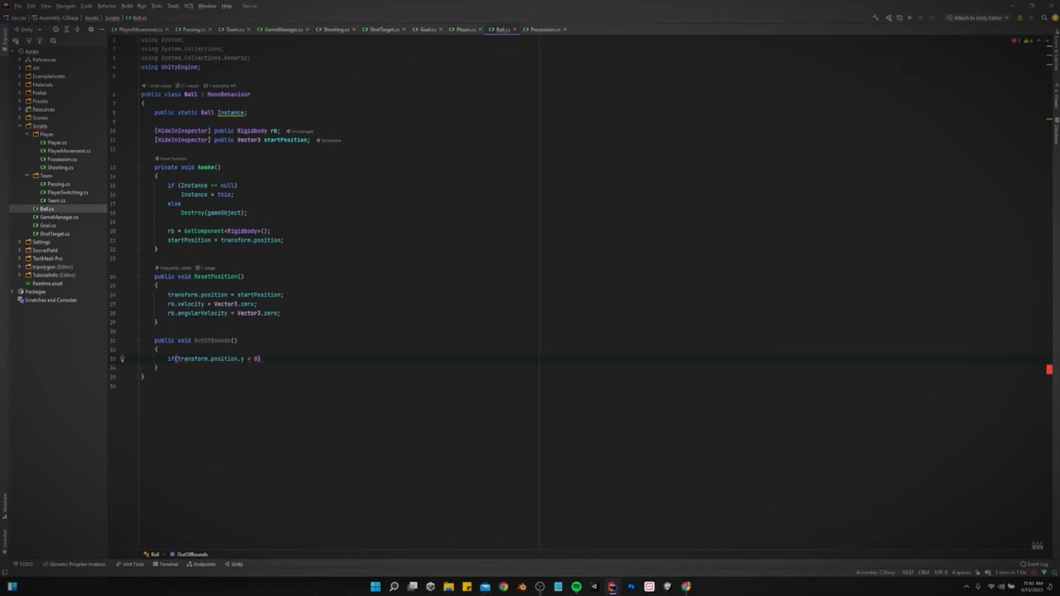
type("star")
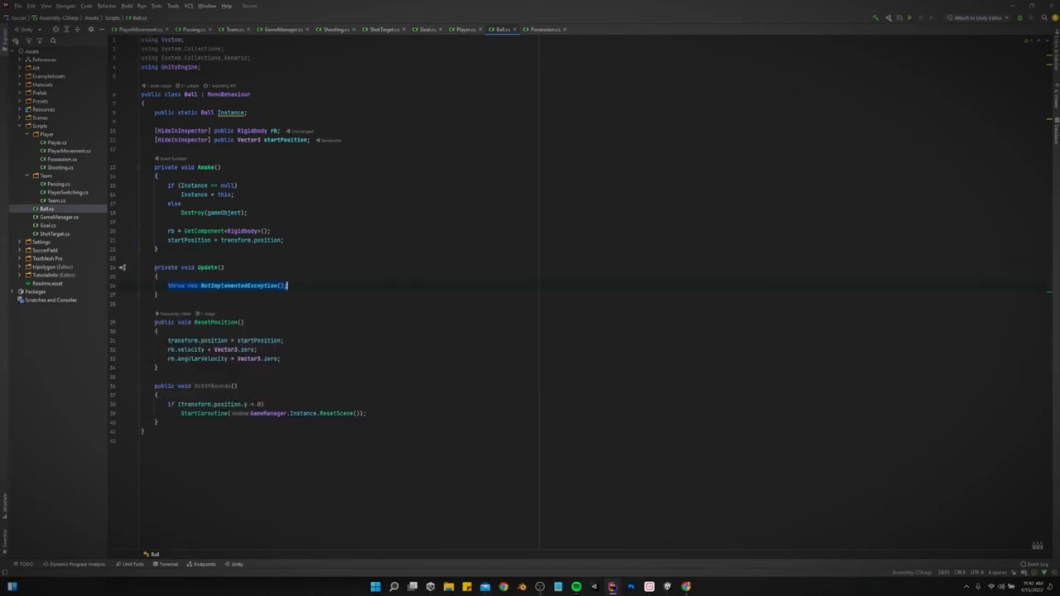
- Call OutOfBounds() from the Ball script's Update method
type("OutO")
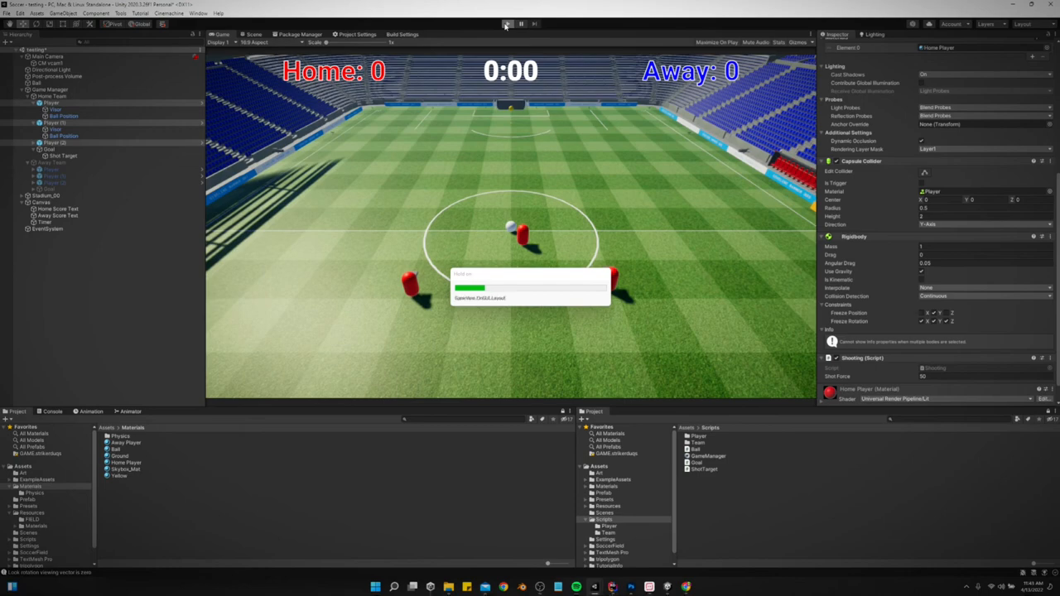
left_click(505, 23)
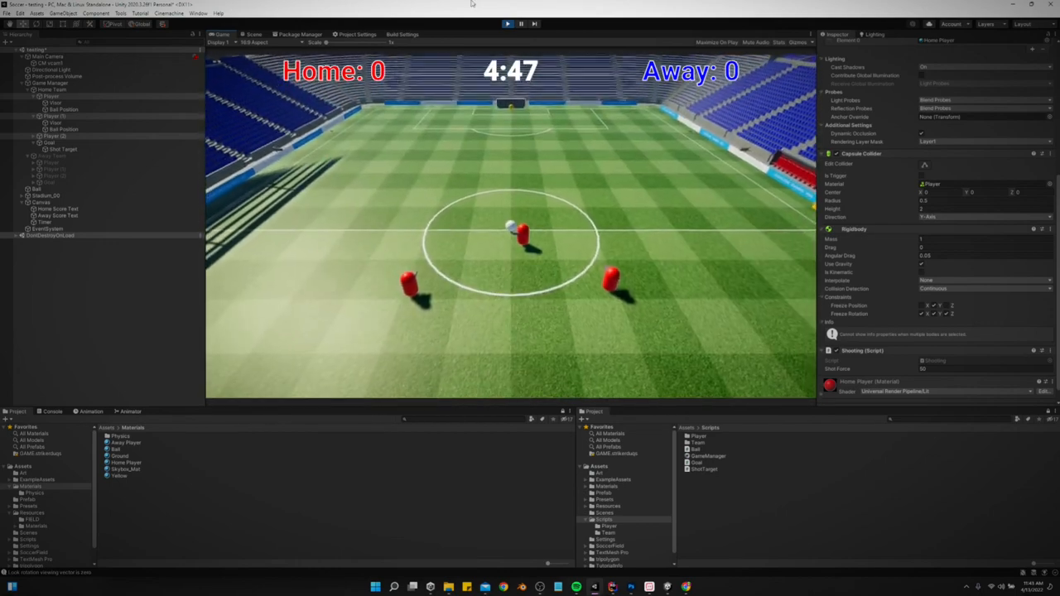
left_click(507, 23)
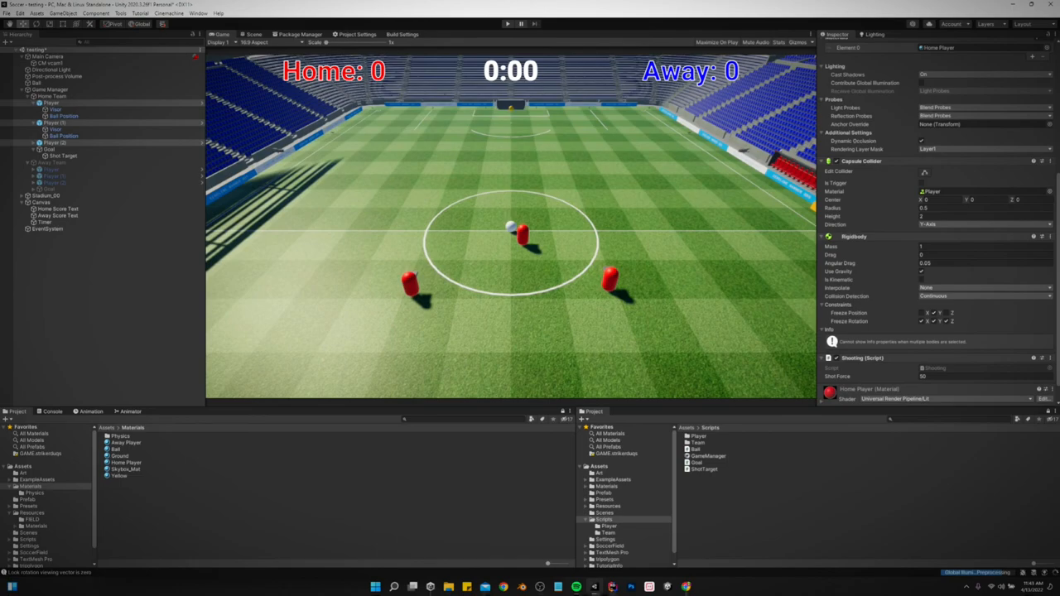